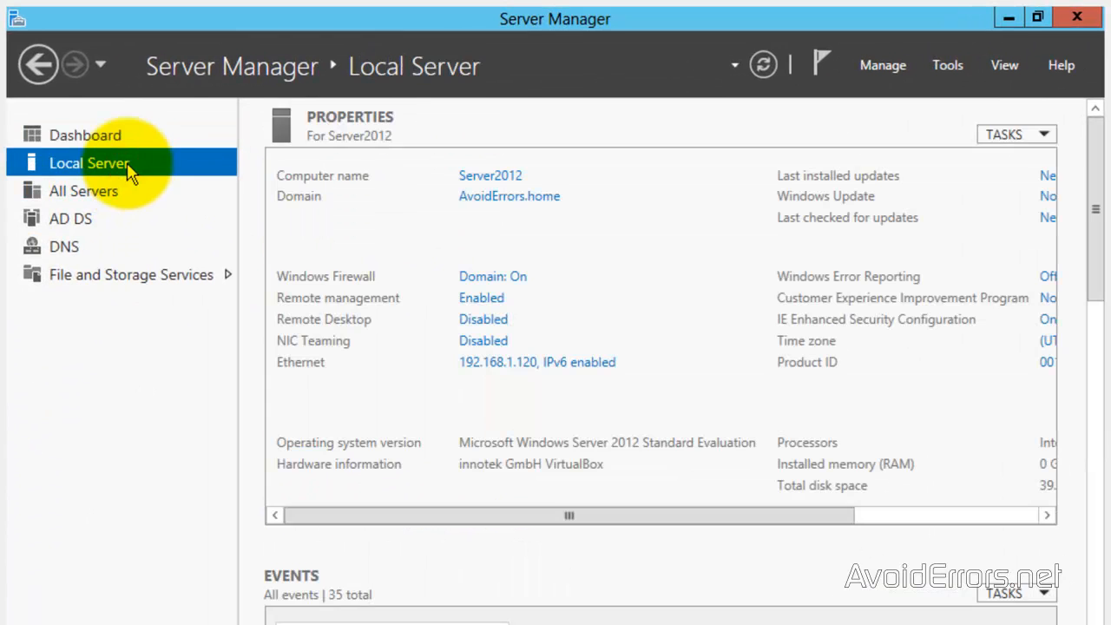
{"action": "mouse_move", "coordinate": [487, 226]}
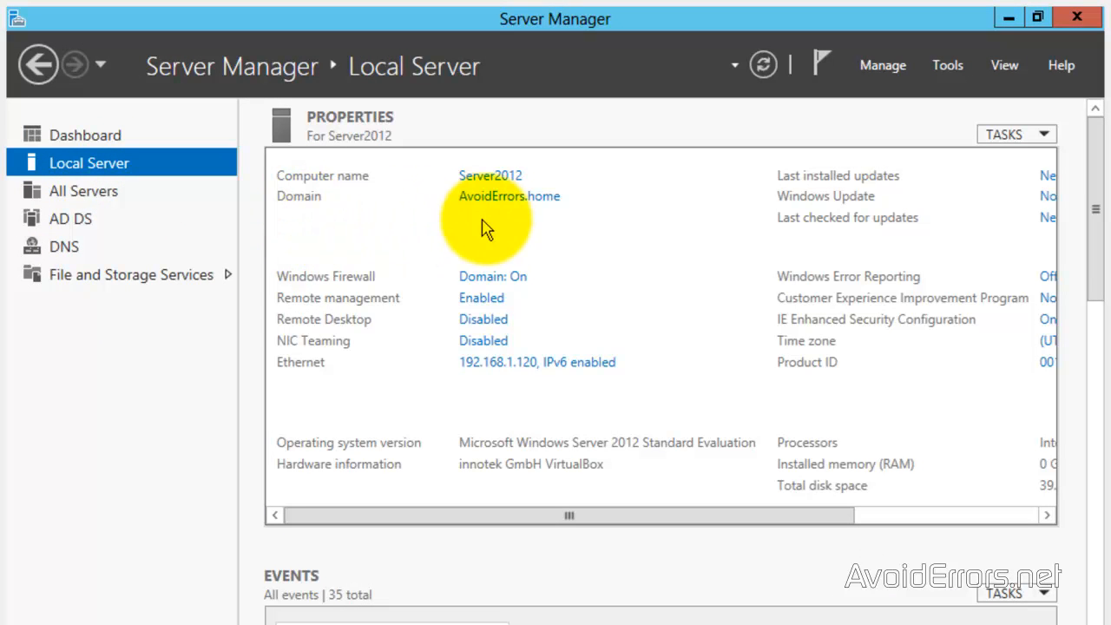
{"action": "mouse_move", "coordinate": [533, 228]}
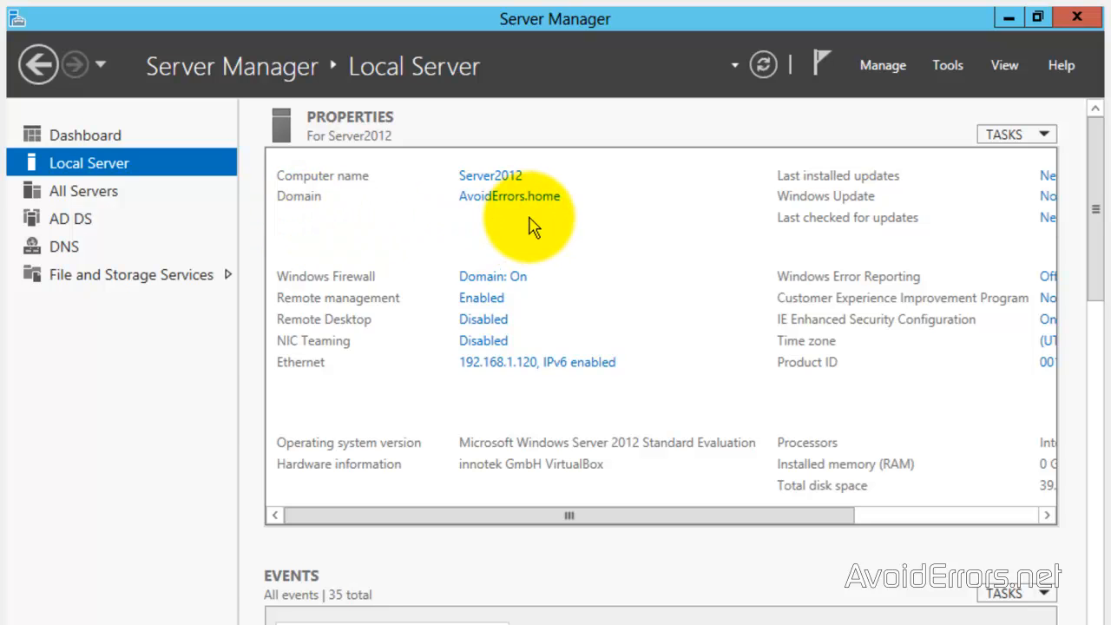
Step: Show Server Manager's administrative tools list after confirming the AvoidErrors.home domain field
{"action": "left_click", "coordinate": [948, 66]}
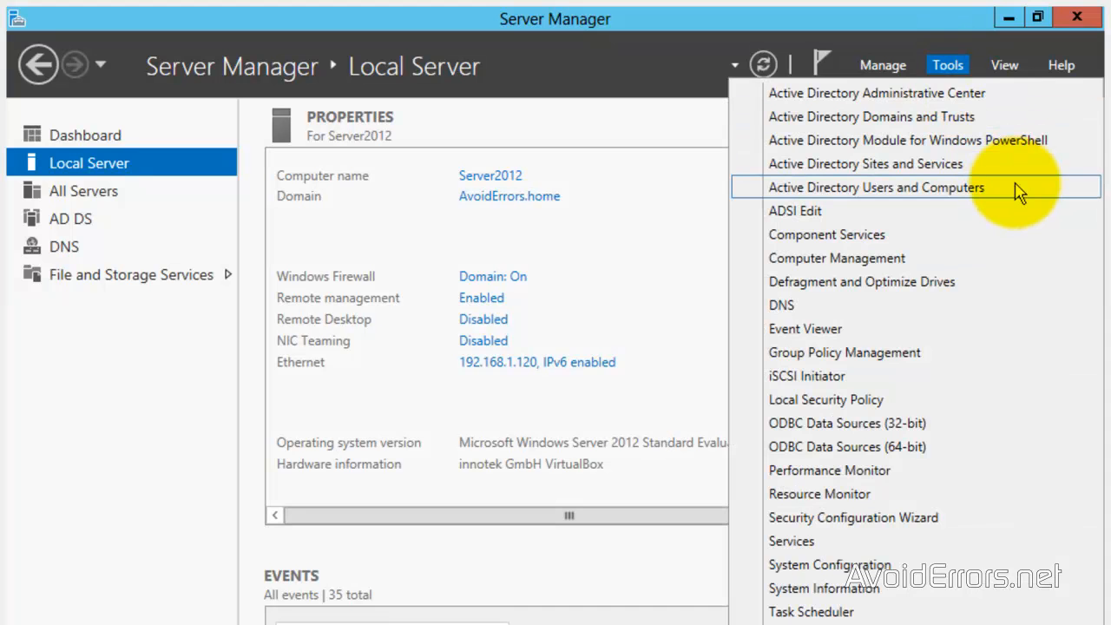
Step: Launch Active Directory Users and Computers for the AvoidErrors.home domain
{"action": "left_click", "coordinate": [948, 64]}
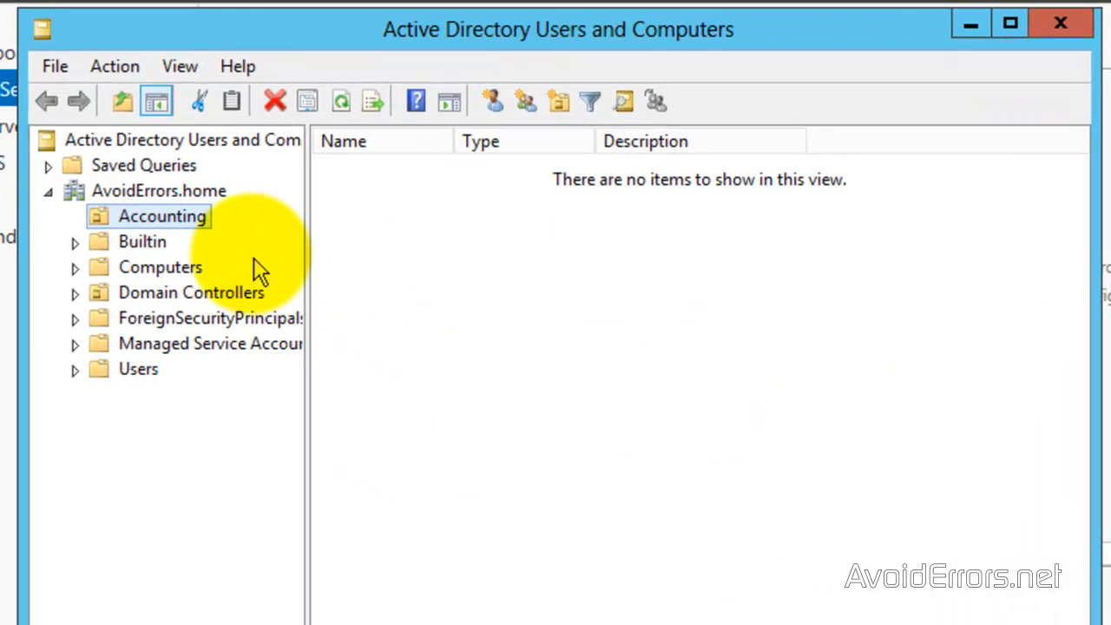
{"action": "mouse_move", "coordinate": [252, 257]}
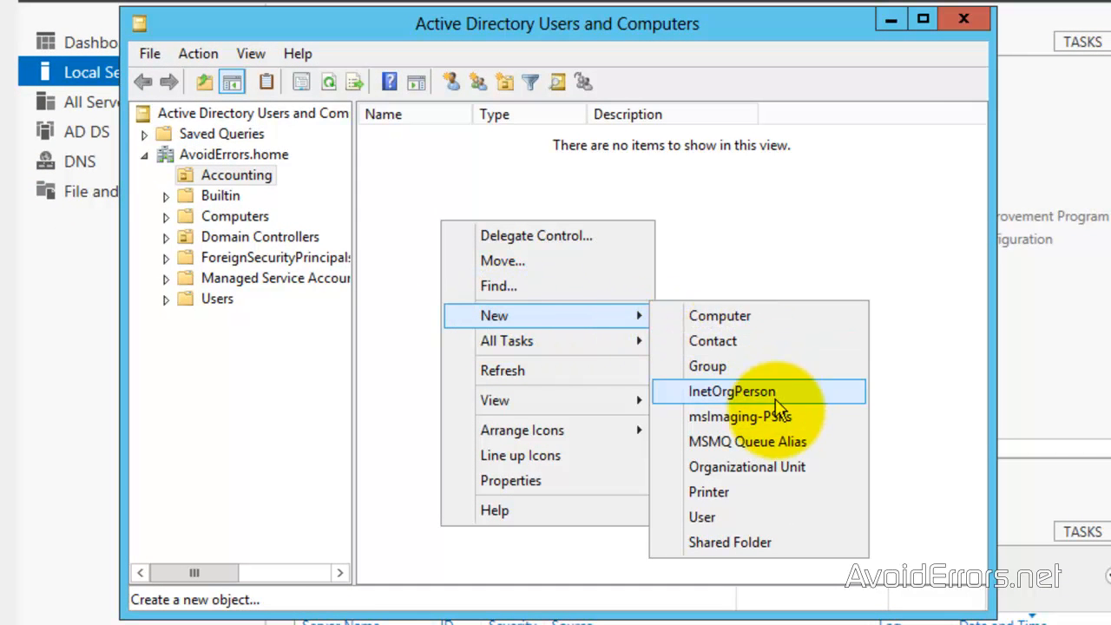
{"action": "mouse_move", "coordinate": [772, 517]}
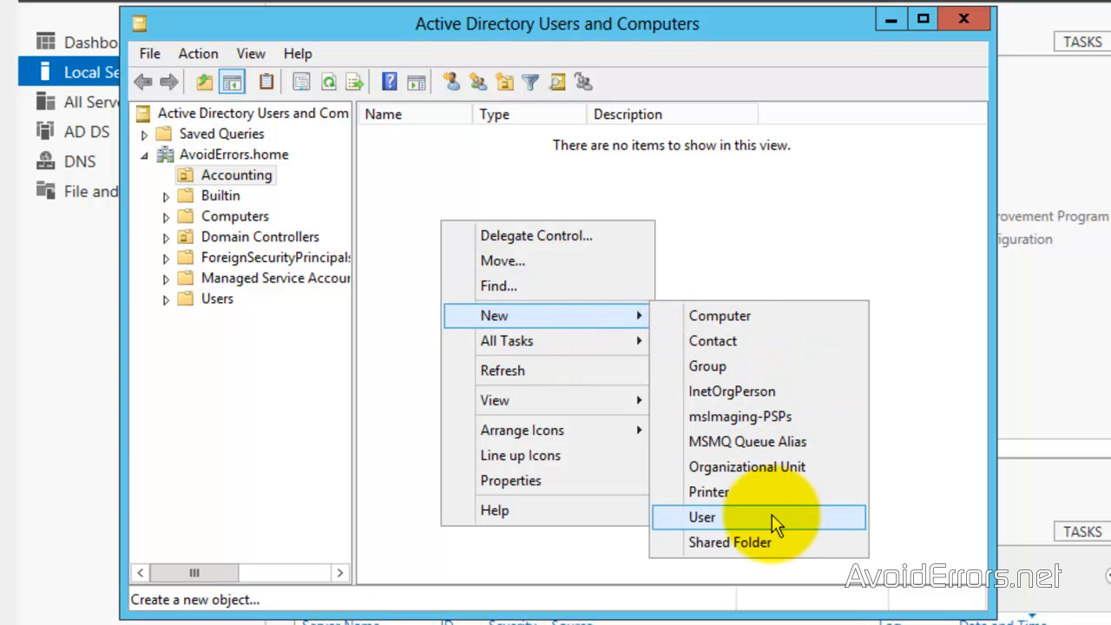
{"action": "left_click", "coordinate": [702, 517]}
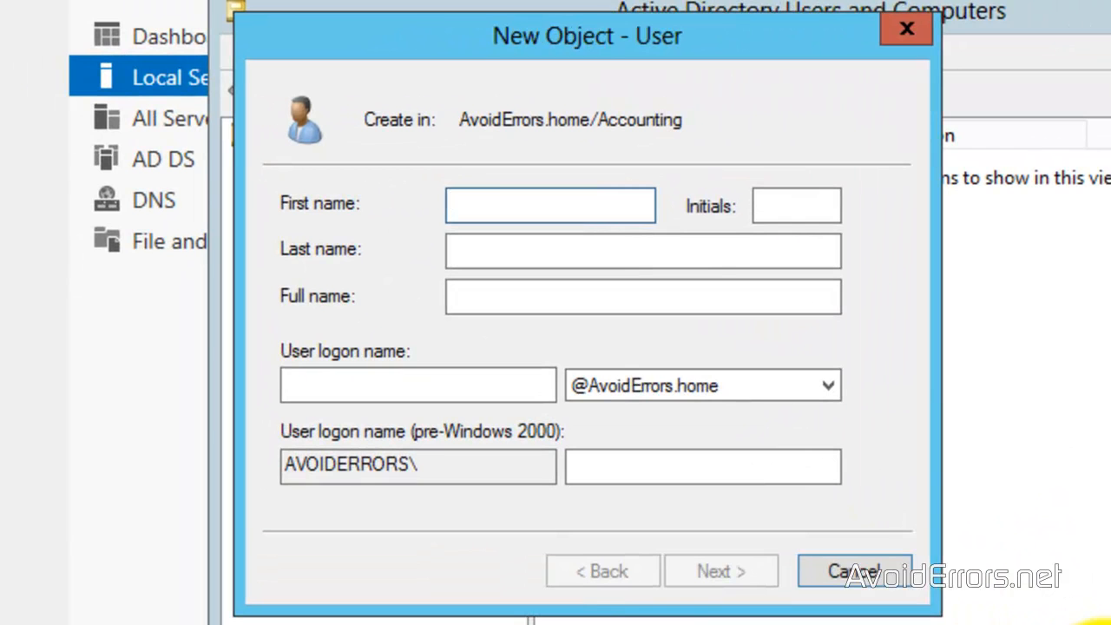
{"action": "type", "text": "Guzman"}
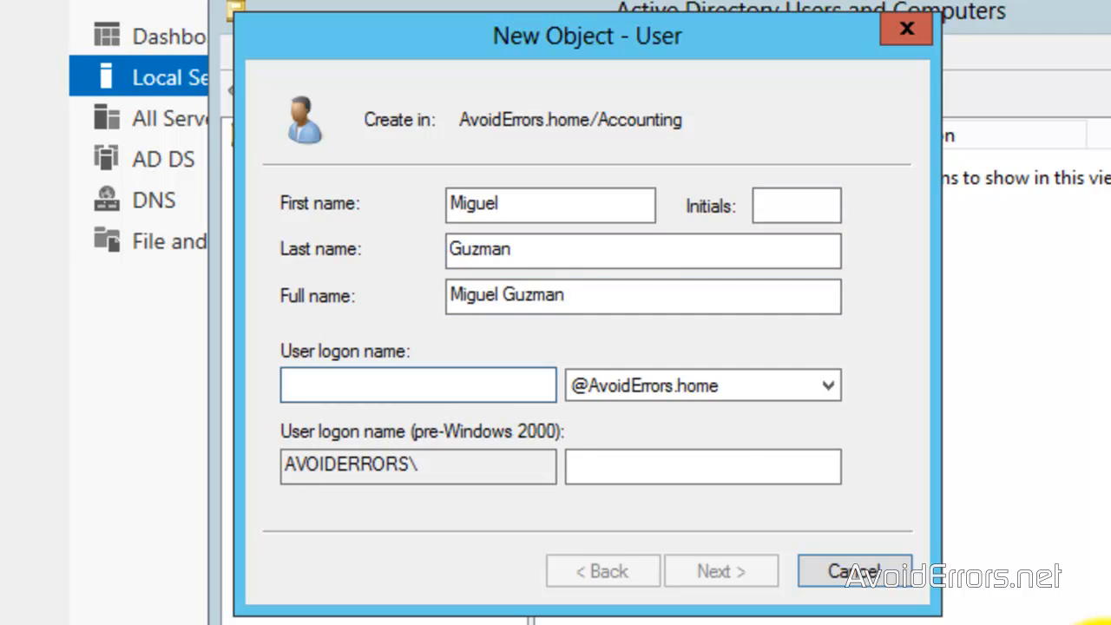
{"action": "type", "text": "Mguzman"}
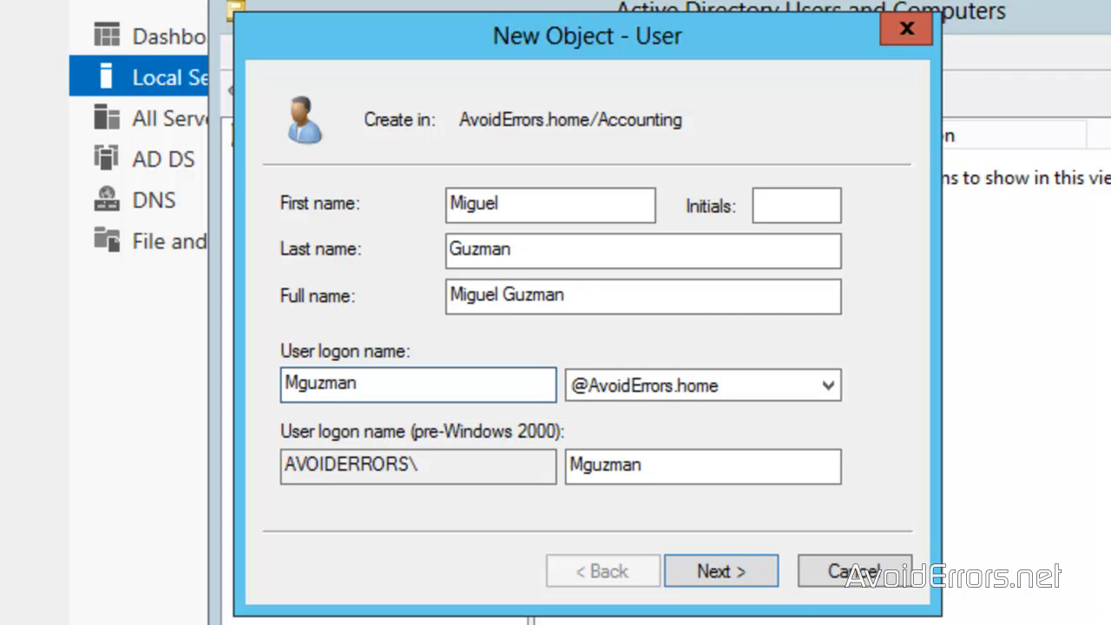
{"action": "left_click", "coordinate": [721, 571]}
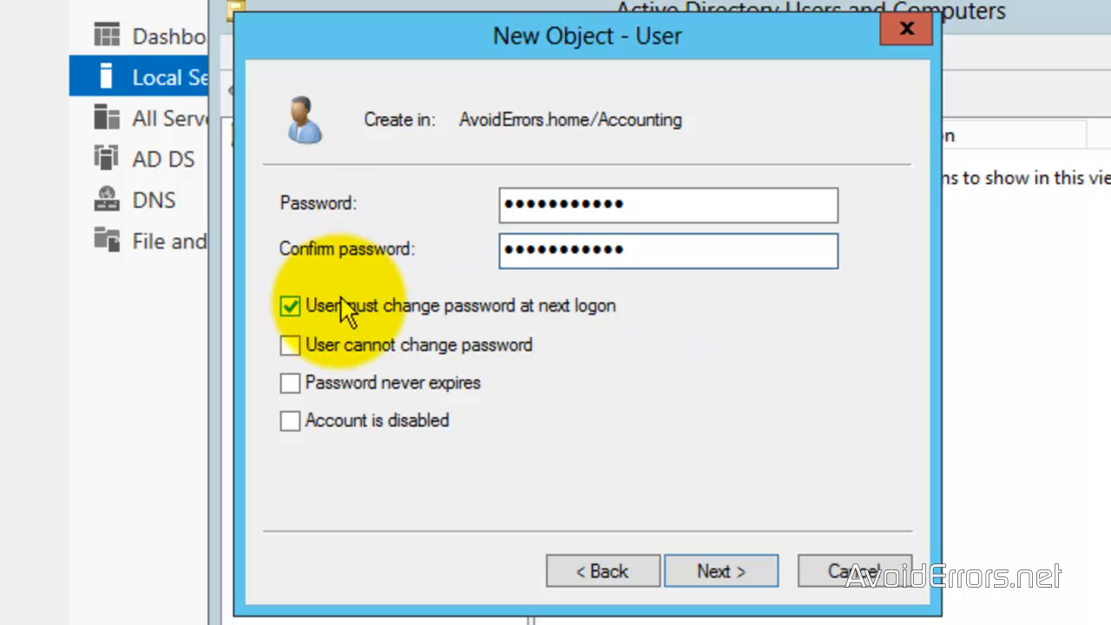
Step: Set the password to never expire without forced change at logon, and finish creating the user
{"action": "left_click", "coordinate": [290, 306]}
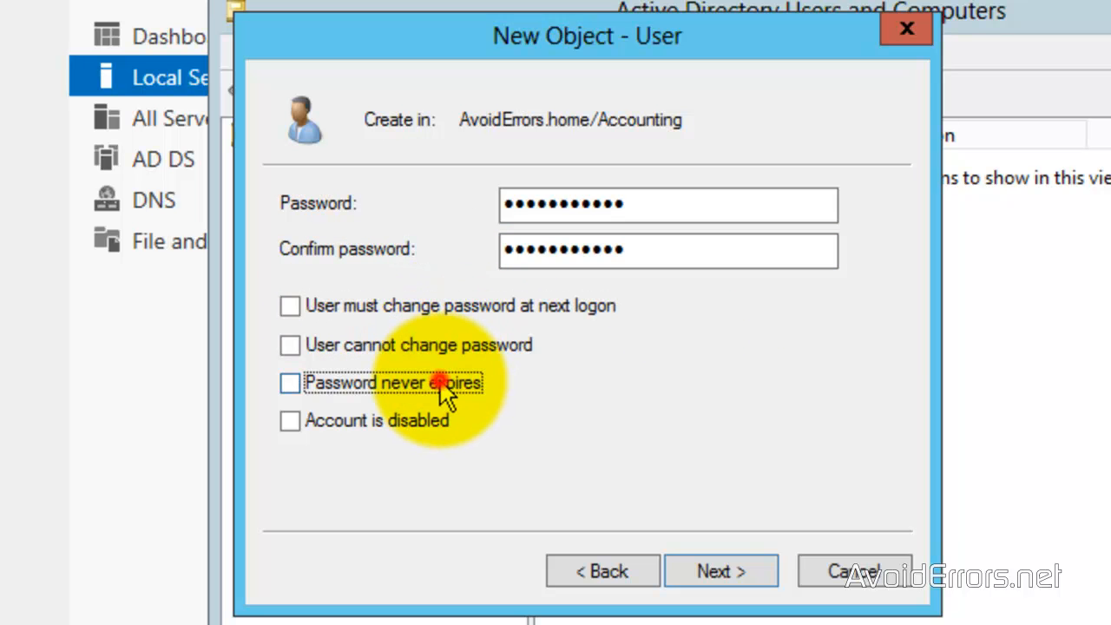
{"action": "left_click", "coordinate": [290, 384]}
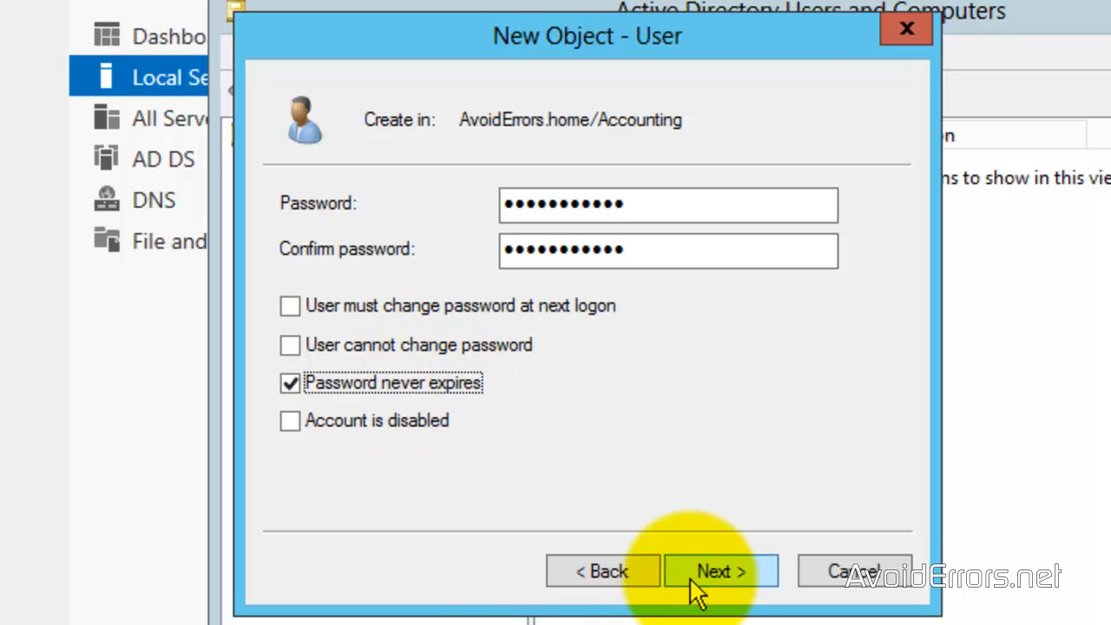
{"action": "left_click", "coordinate": [718, 569]}
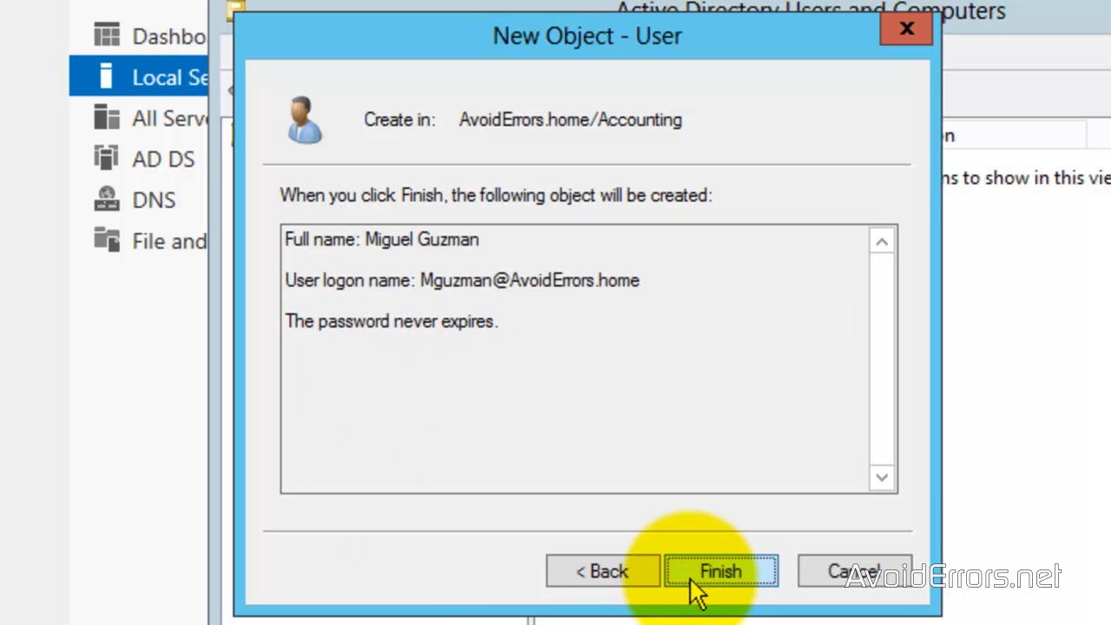
{"action": "left_click", "coordinate": [721, 571]}
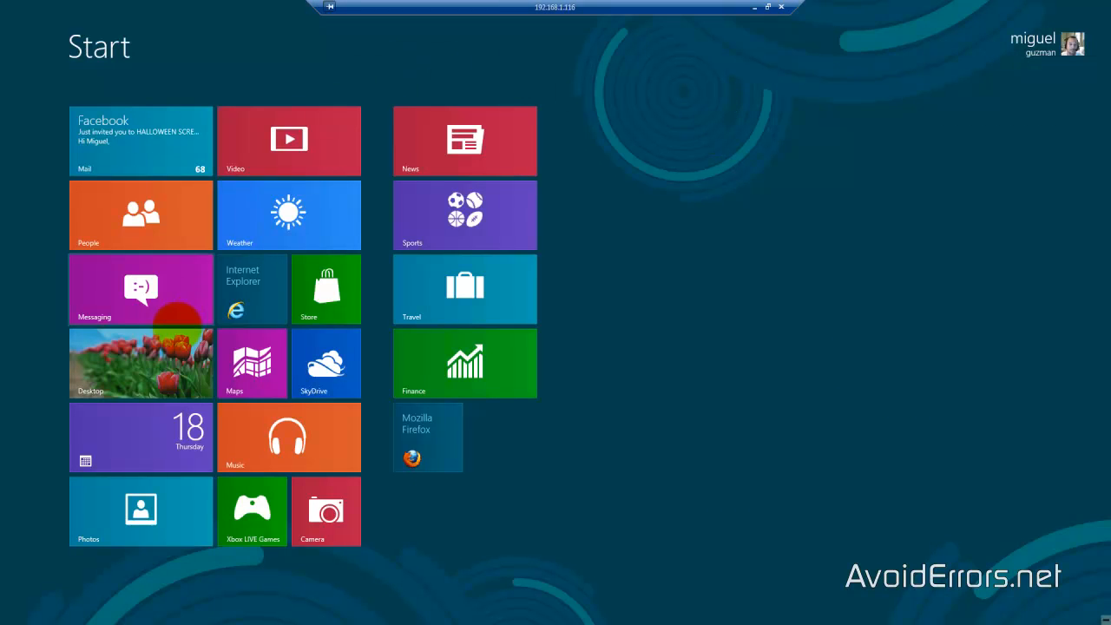
Step: From the desktop Network item, reach the adapter list and the Ethernet connection's properties
{"action": "left_click", "coordinate": [139, 362]}
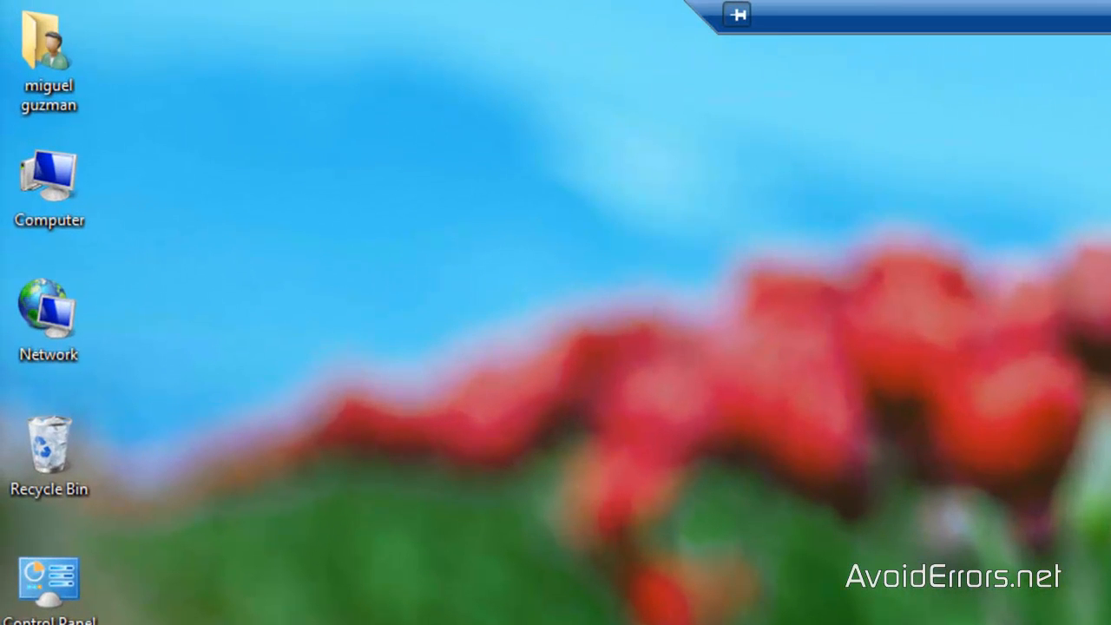
{"action": "right_click", "coordinate": [49, 313]}
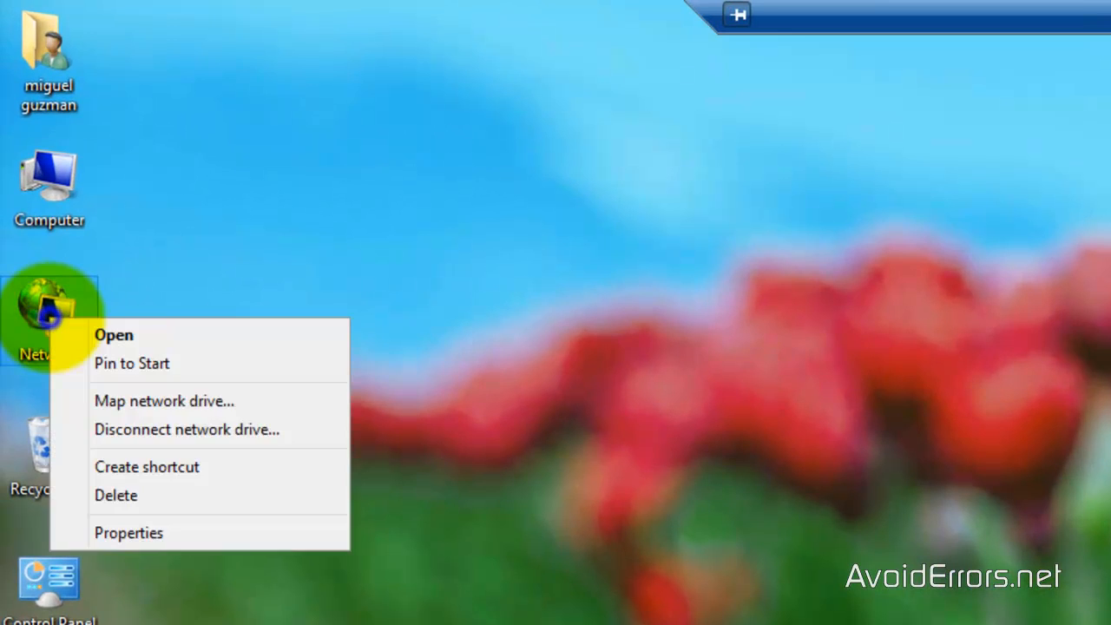
{"action": "left_click", "coordinate": [112, 335]}
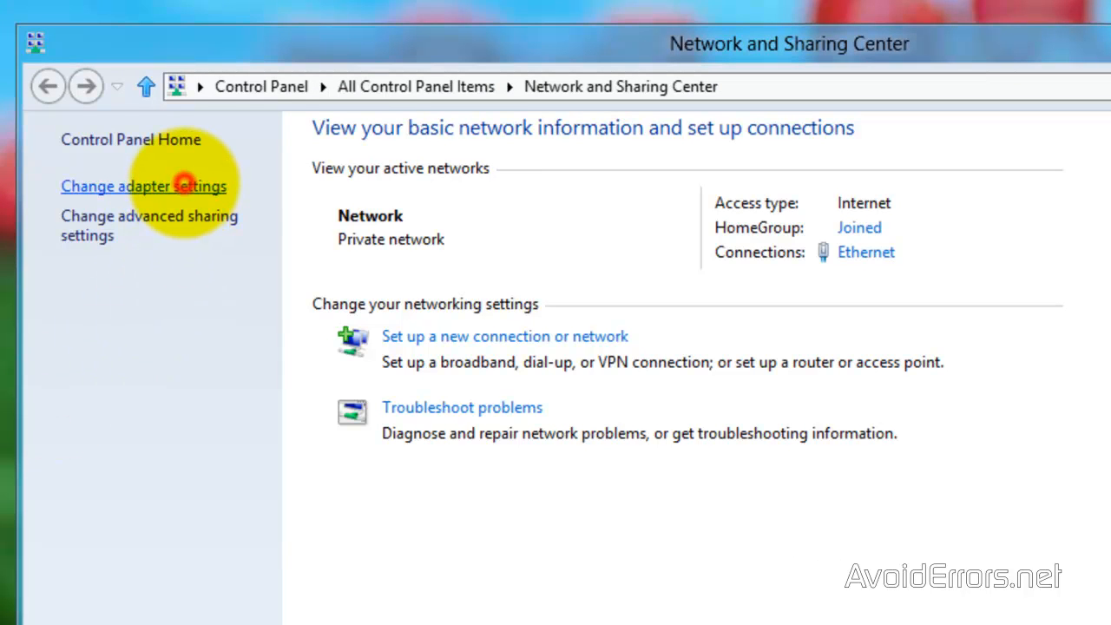
{"action": "left_click", "coordinate": [142, 186]}
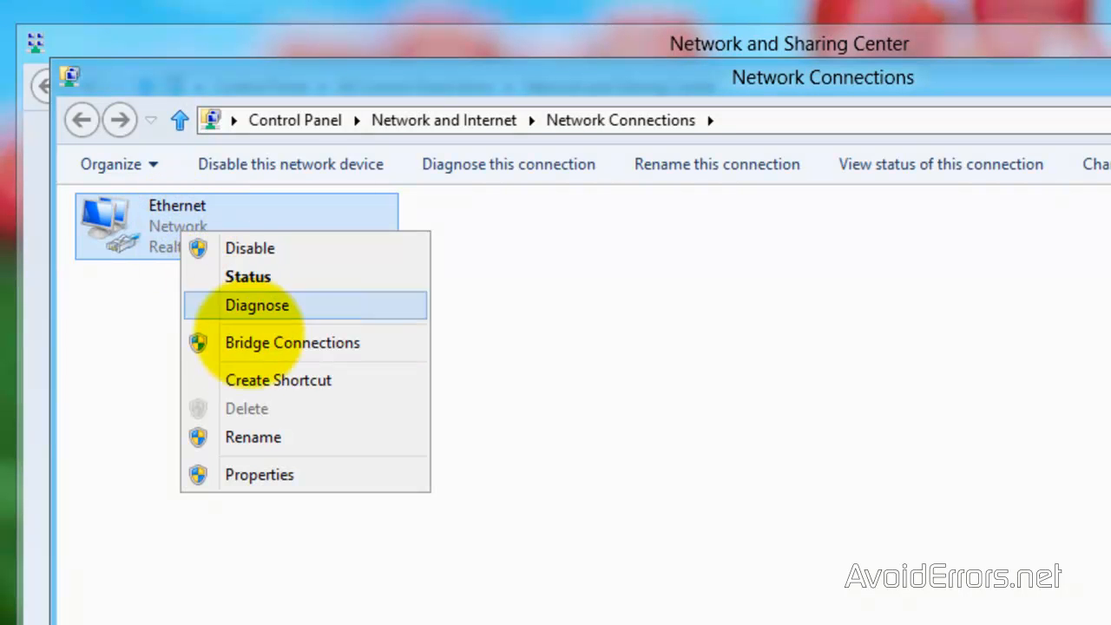
{"action": "left_click", "coordinate": [257, 306]}
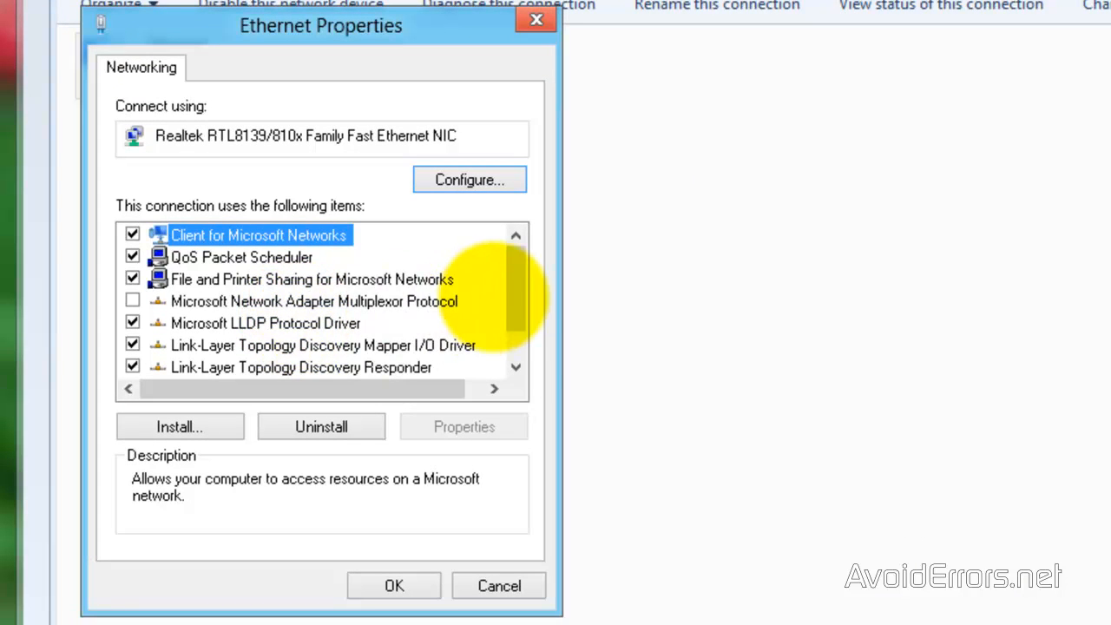
Step: Inspect the Internet Protocol Version 4 (TCP/IPv4) settings, then cancel and close the network windows
{"action": "scroll", "scroll_direction": "down", "scroll_amount": 3}
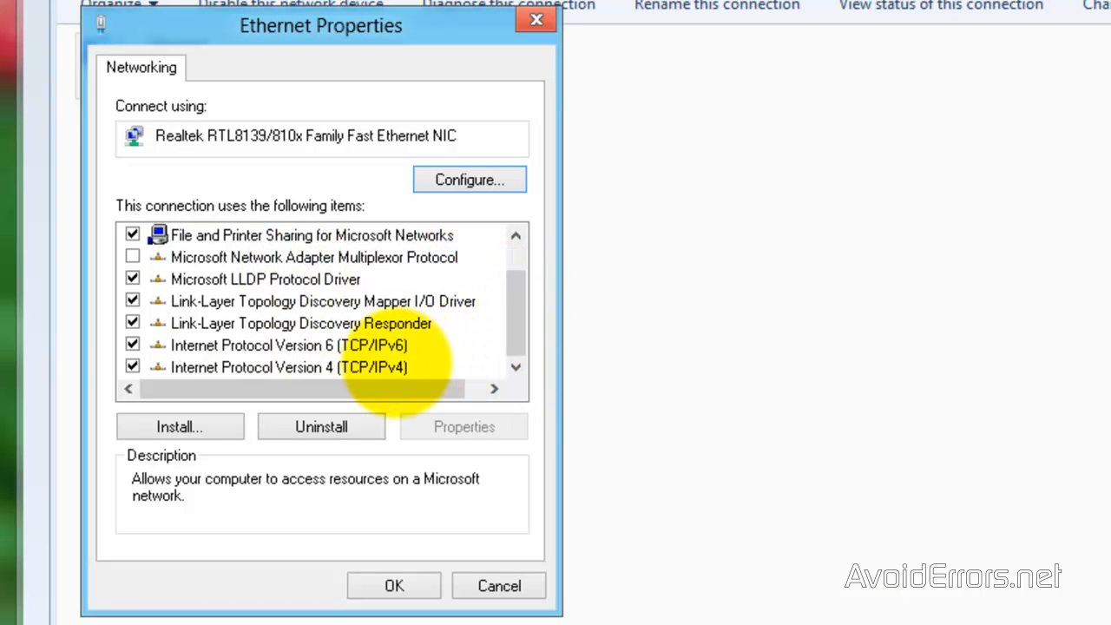
{"action": "left_click", "coordinate": [288, 368]}
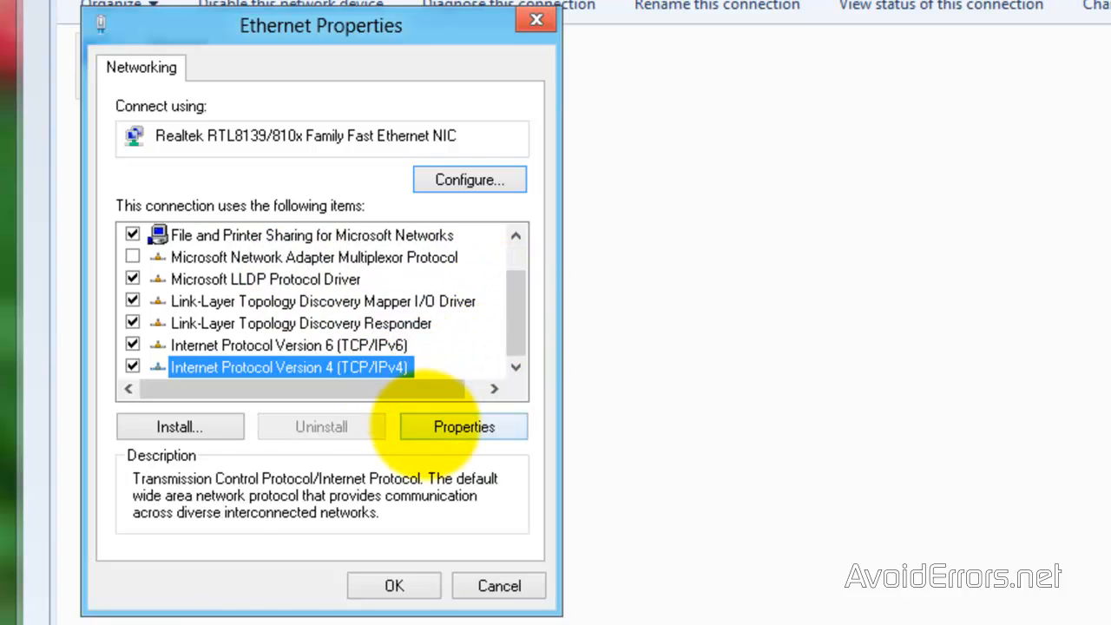
{"action": "left_click", "coordinate": [463, 427]}
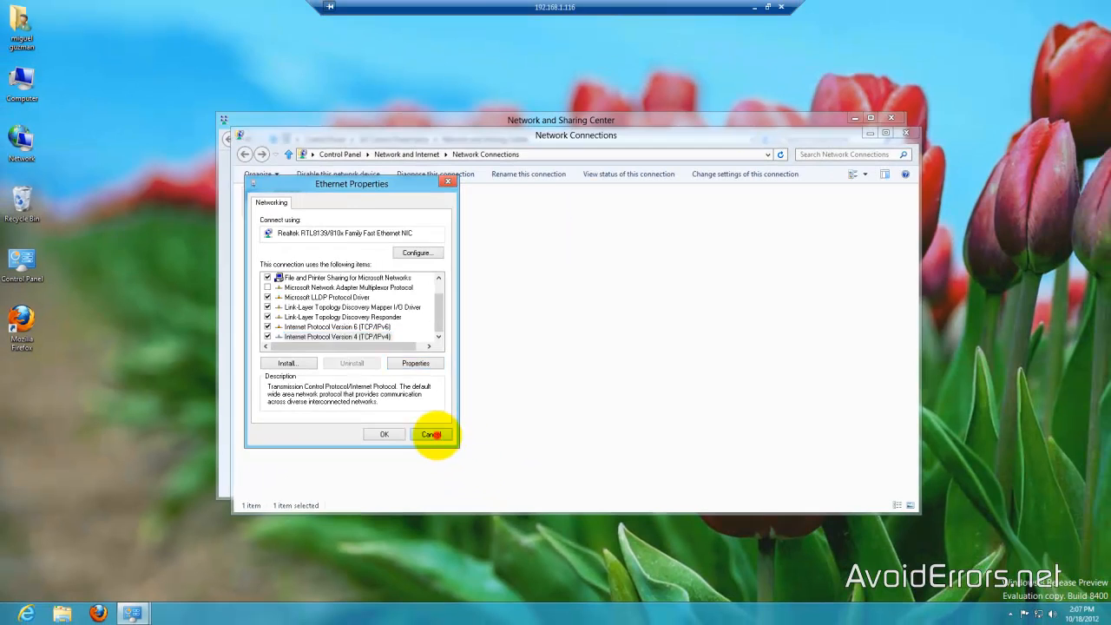
{"action": "left_click", "coordinate": [431, 434]}
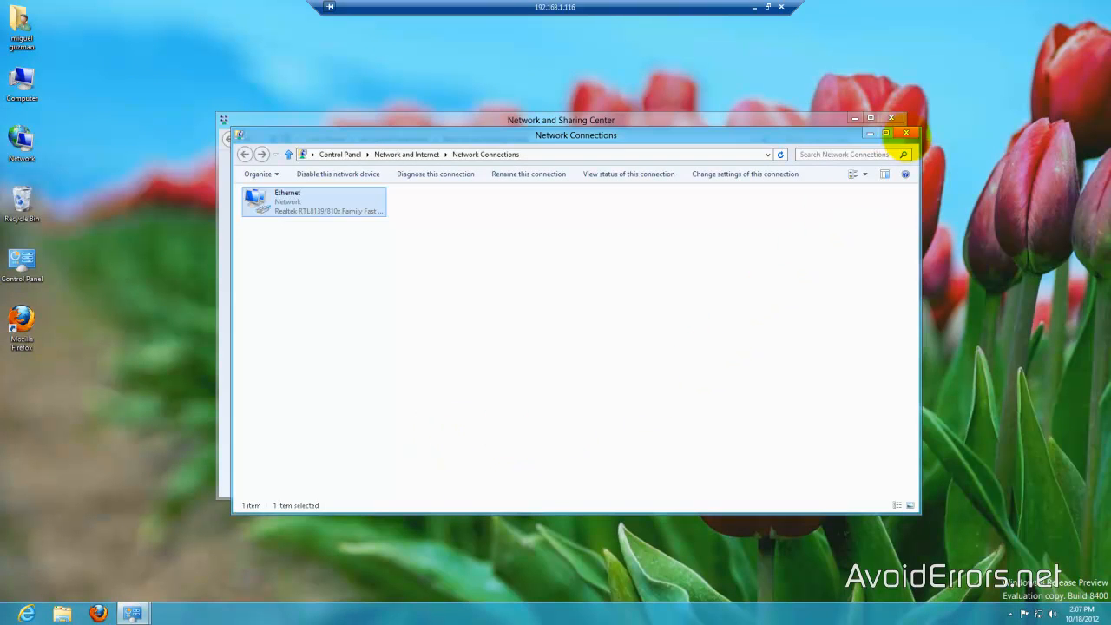
{"action": "left_click", "coordinate": [906, 132]}
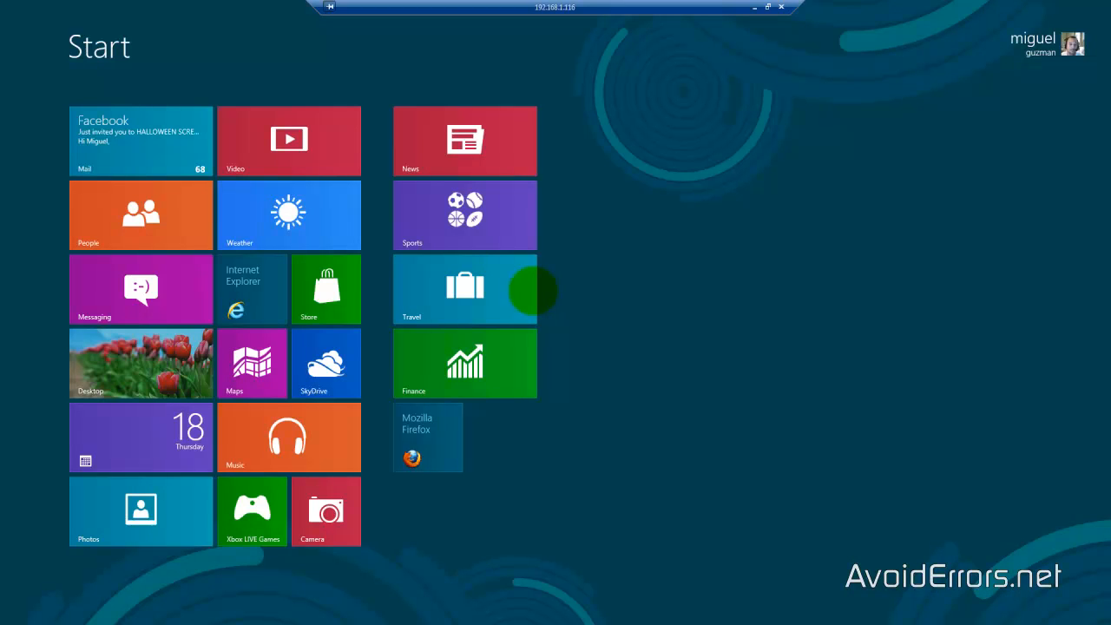
Step: Search the Start screen for 'domain' and launch the Join a domain setting
{"action": "type", "text": "domain"}
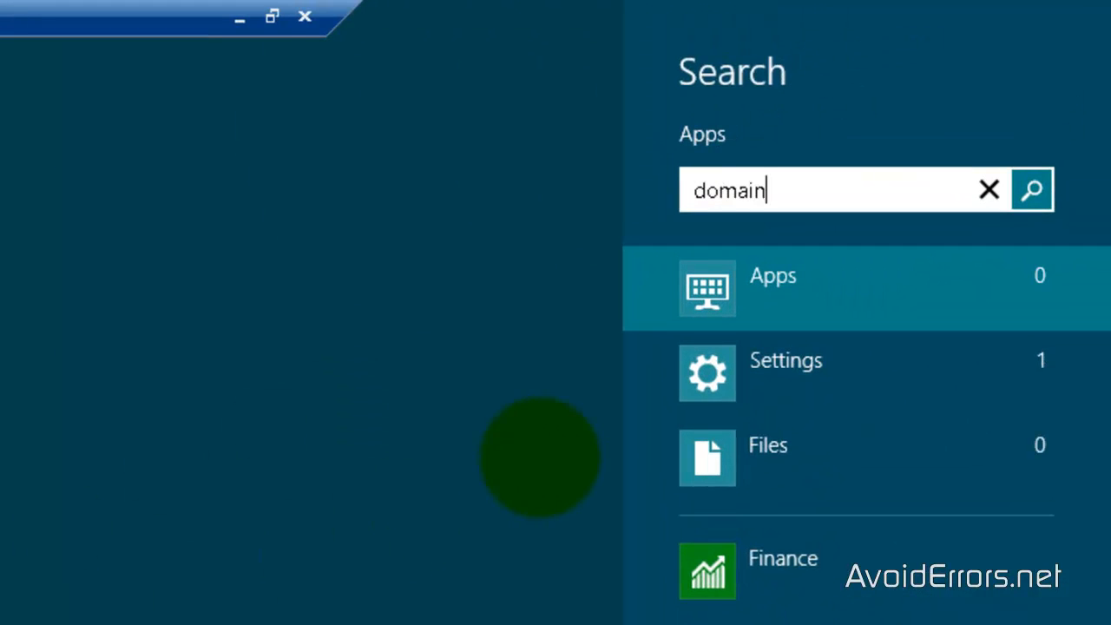
{"action": "left_click", "coordinate": [785, 359]}
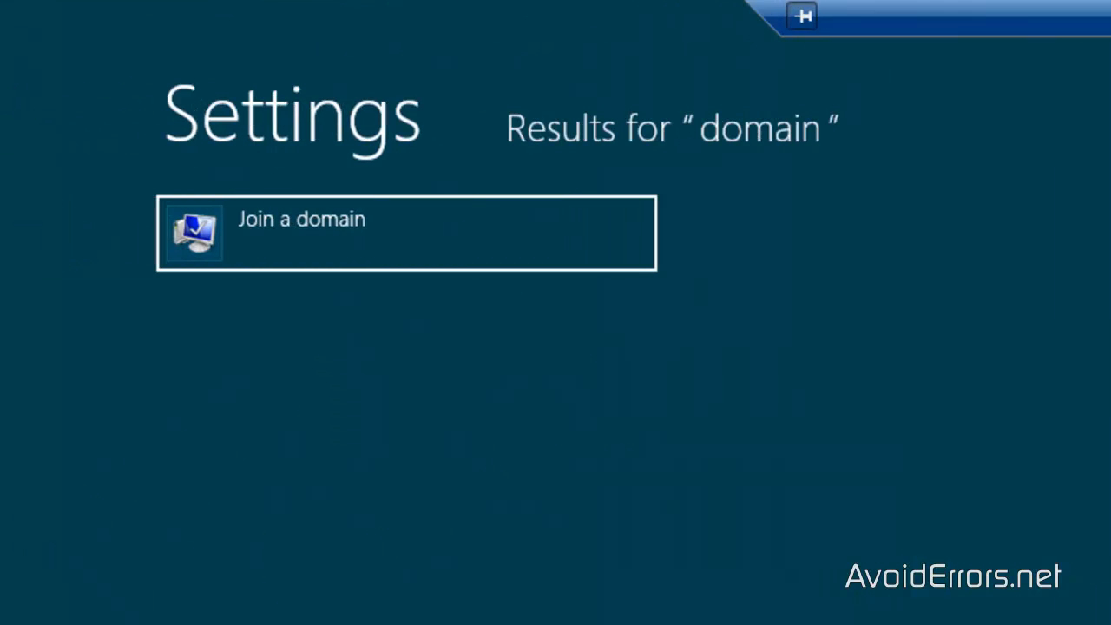
{"action": "left_click", "coordinate": [407, 233]}
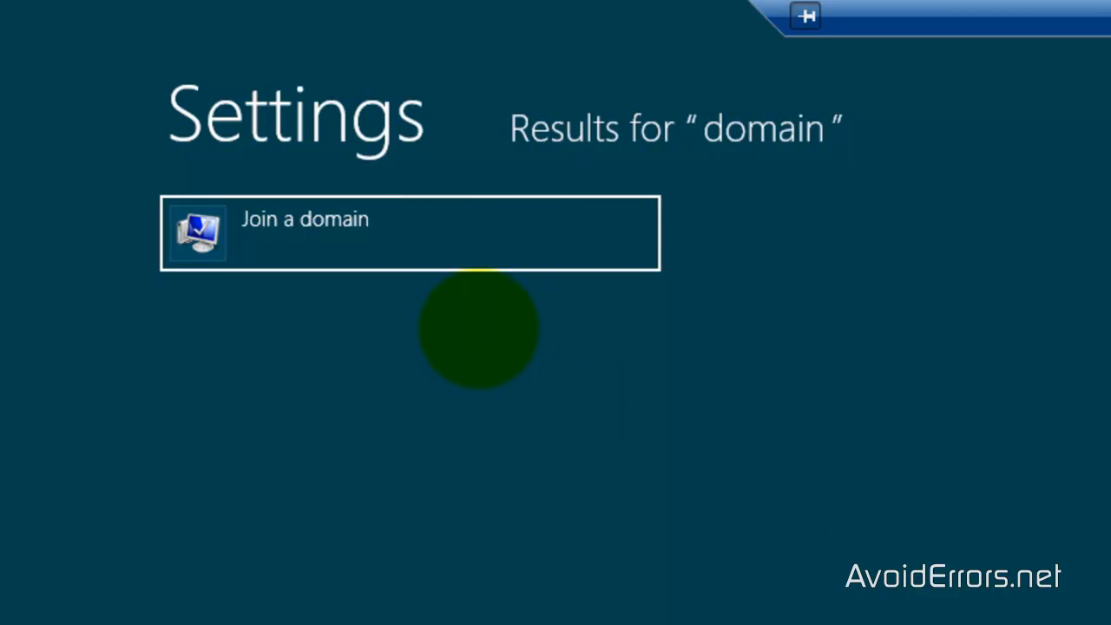
{"action": "left_click", "coordinate": [304, 219]}
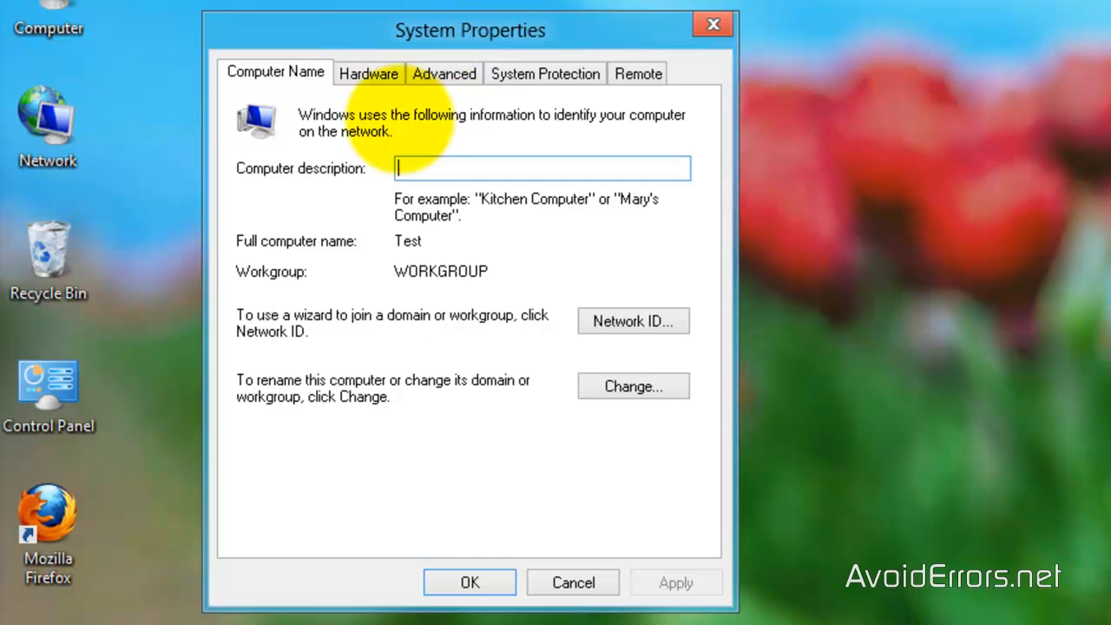
Step: Change the computer name to Windows-8
{"action": "left_click", "coordinate": [632, 385]}
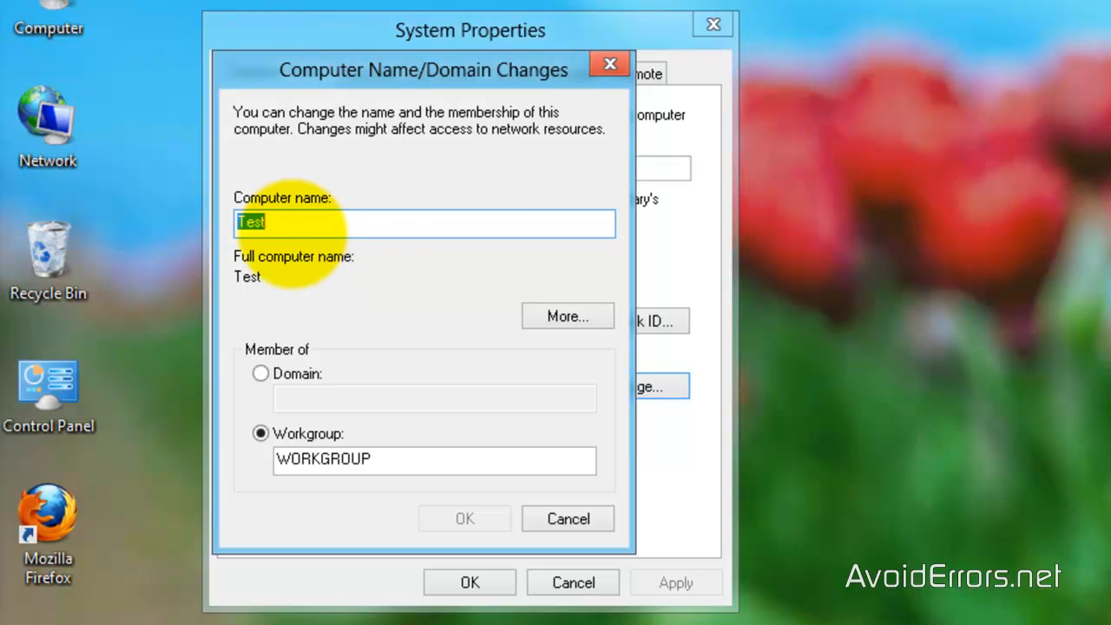
{"action": "type", "text": "Windows-"}
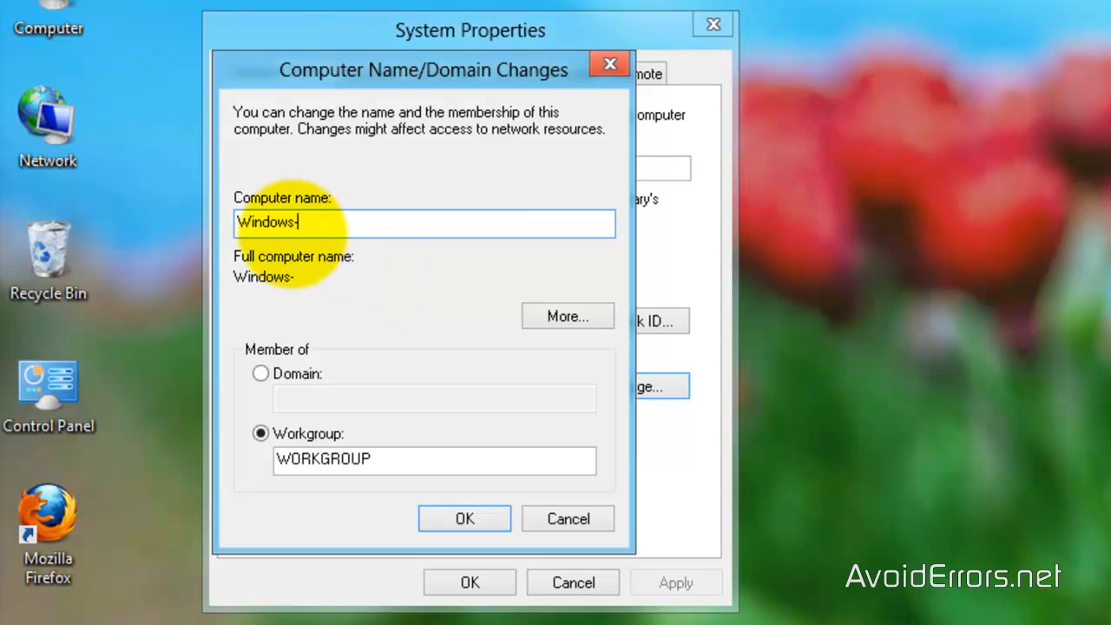
{"action": "type", "text": "8"}
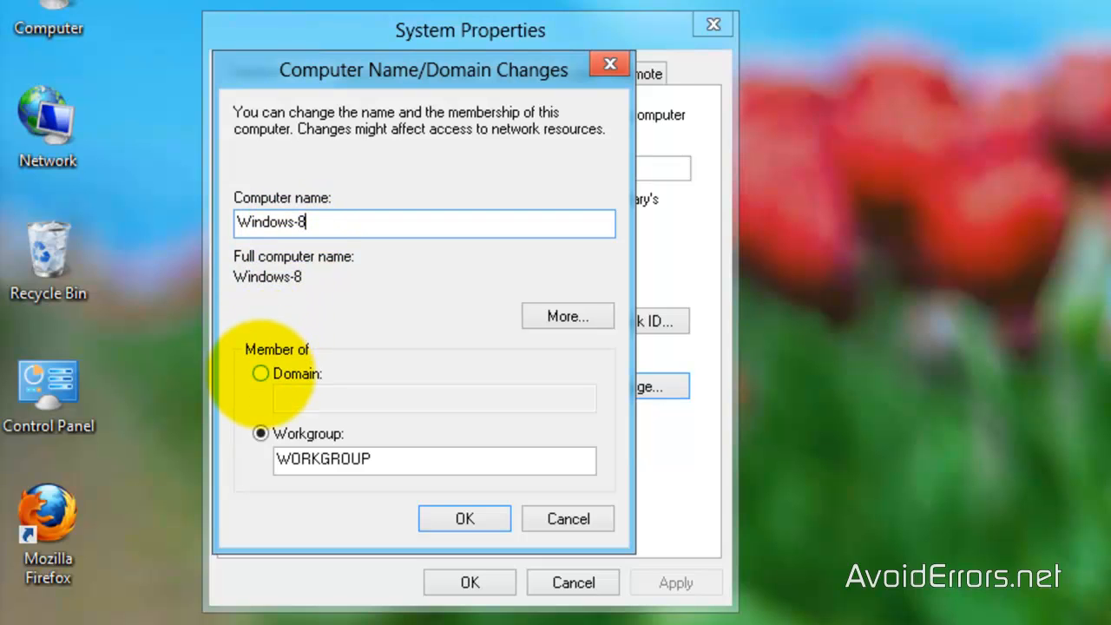
Step: Make the PC a domain member with domain AvoidErrors.home instead of WORKGROUP
{"action": "left_click", "coordinate": [260, 373]}
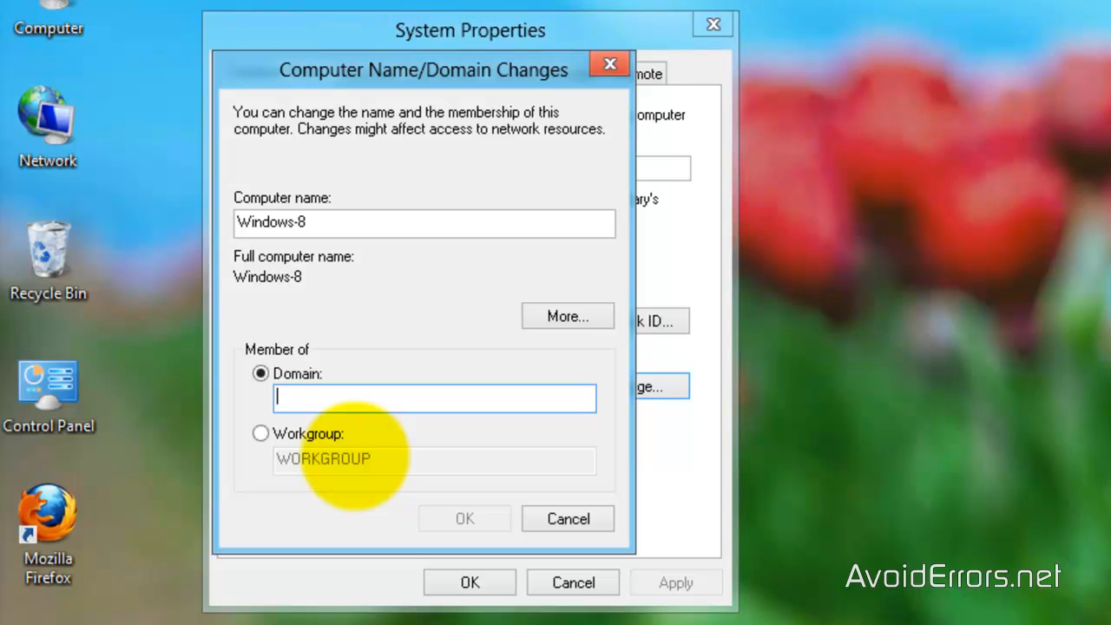
{"action": "type", "text": "AvoidErrors"}
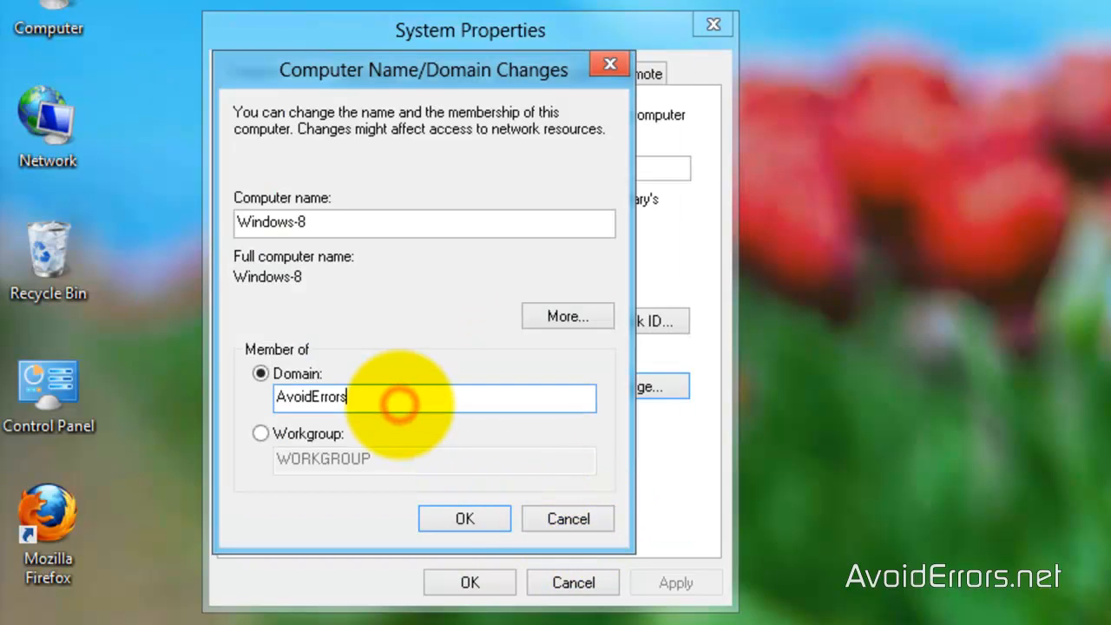
{"action": "type", "text": "."}
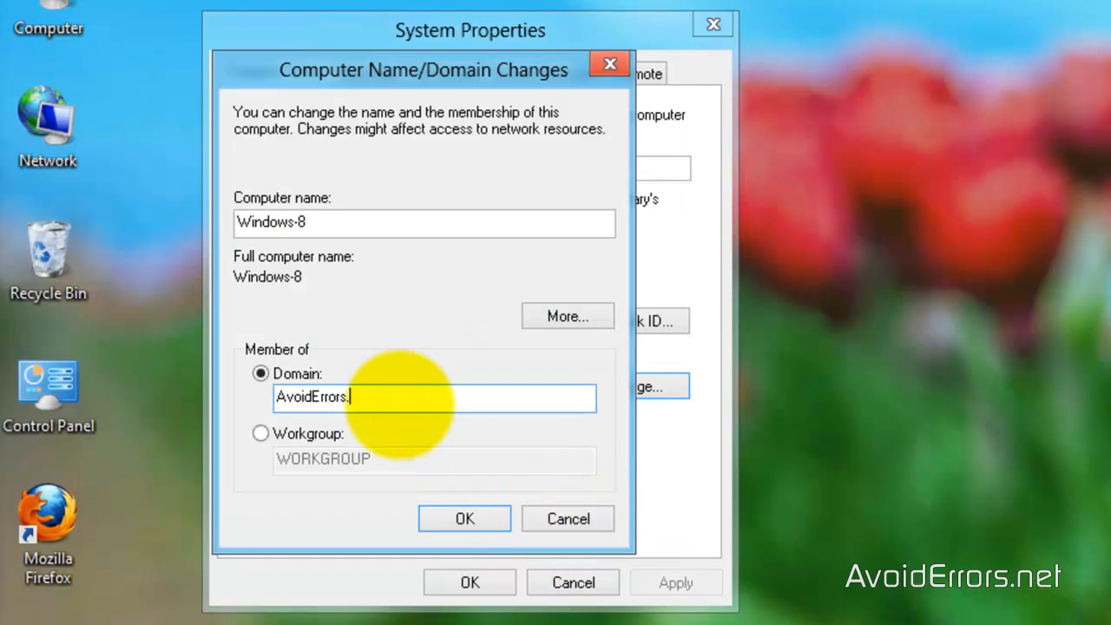
{"action": "type", "text": "home"}
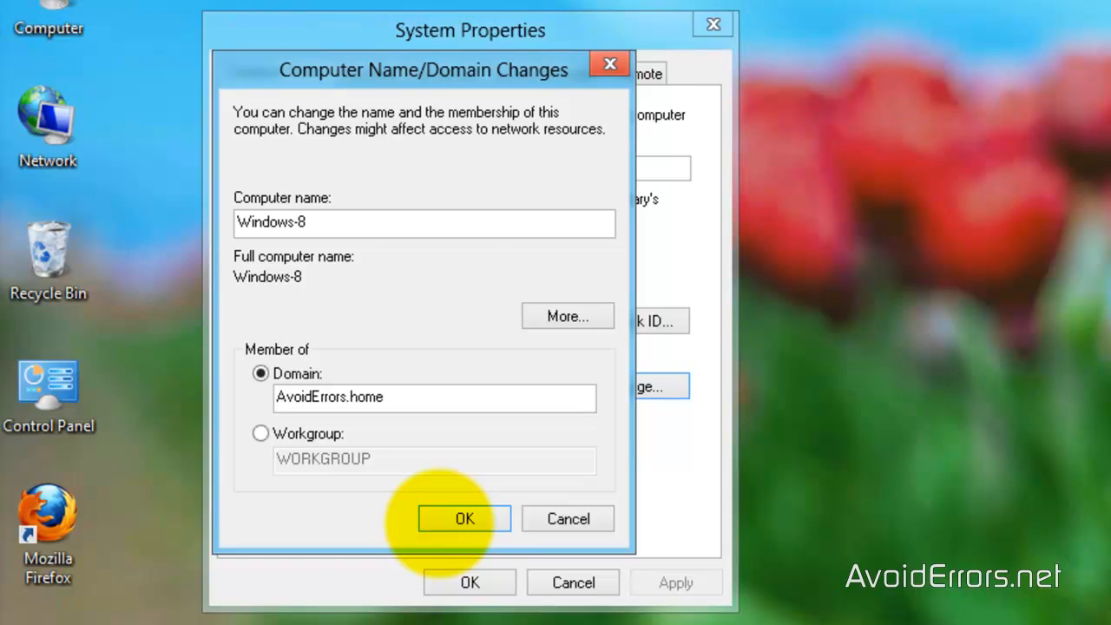
Step: Submit the domain join using the administrator account credentials
{"action": "left_click", "coordinate": [465, 517]}
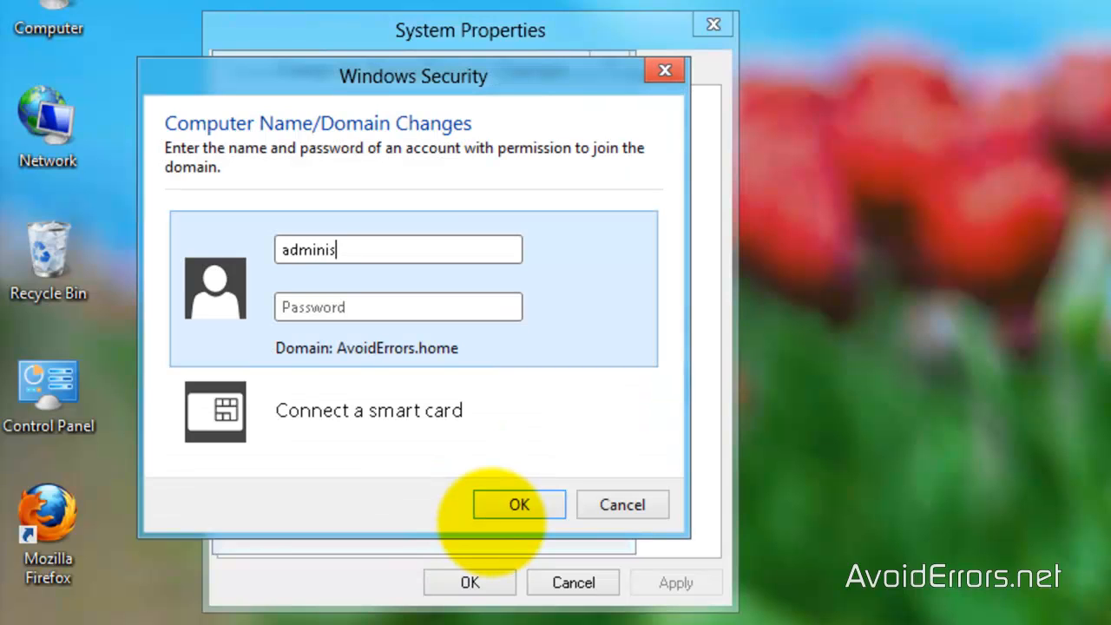
{"action": "type", "text": "trator"}
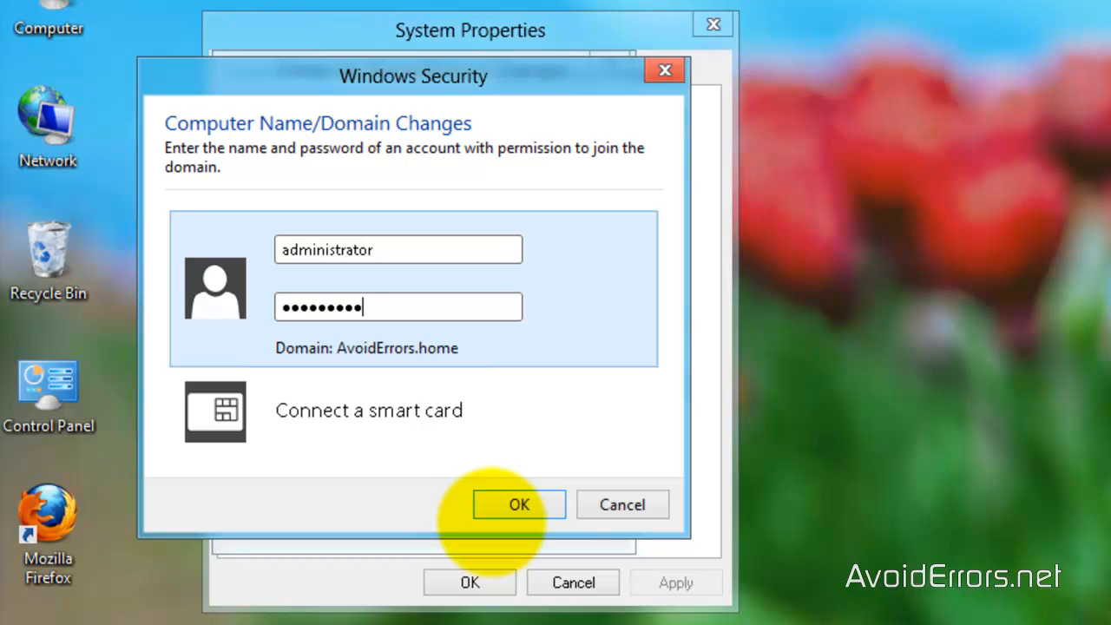
{"action": "left_click", "coordinate": [518, 504]}
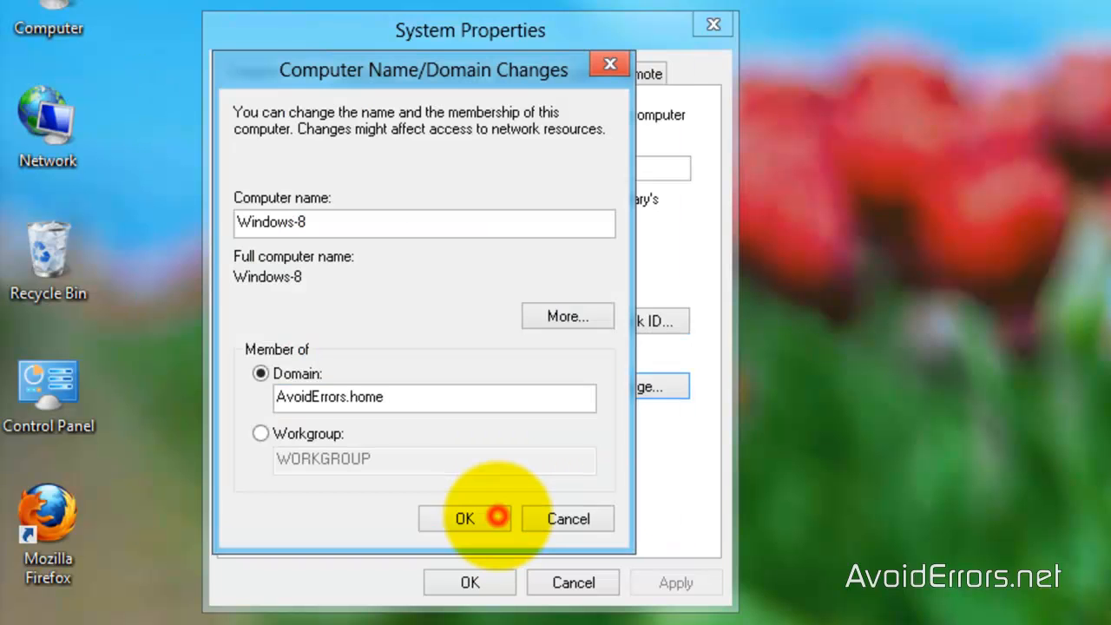
{"action": "left_click", "coordinate": [465, 518]}
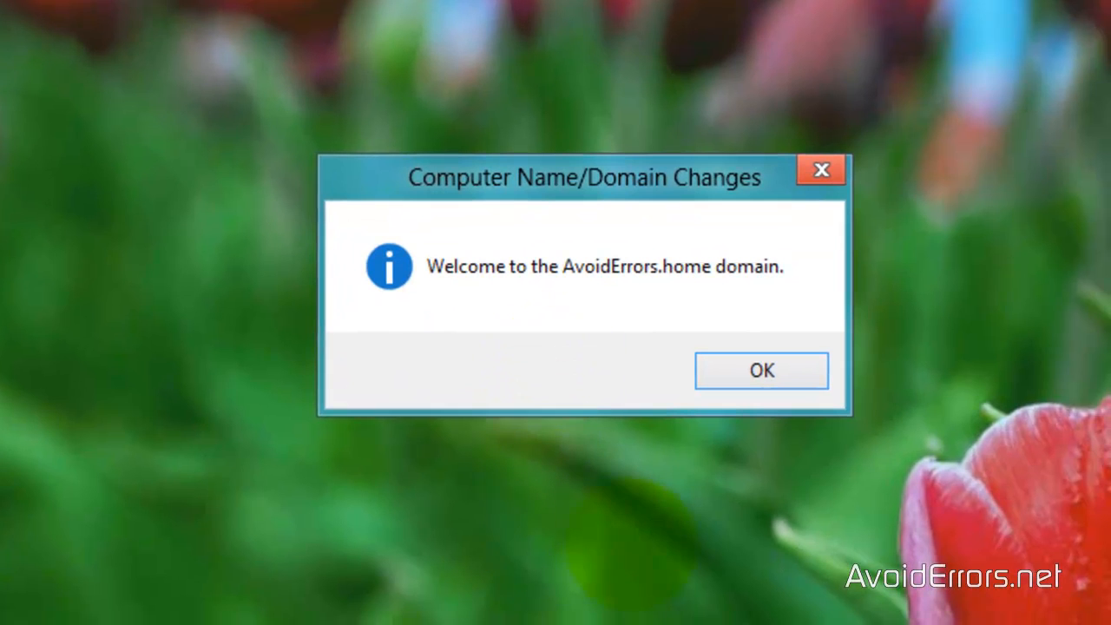
Step: Dismiss the AvoidErrors.home welcome and restart notices, then restart the PC now
{"action": "left_click", "coordinate": [761, 370]}
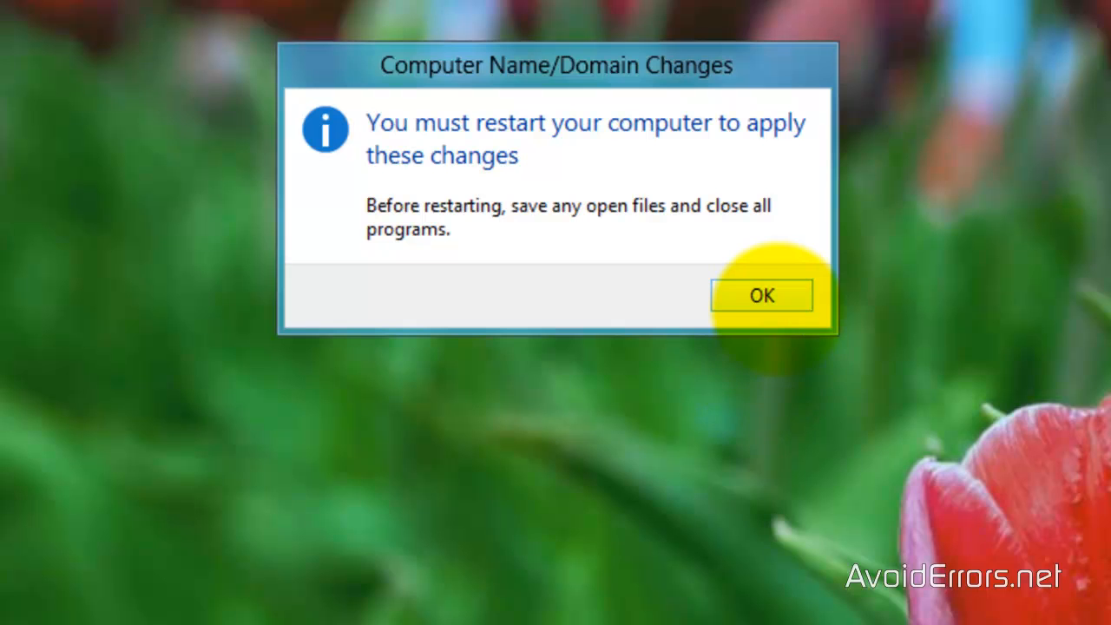
{"action": "left_click", "coordinate": [760, 295]}
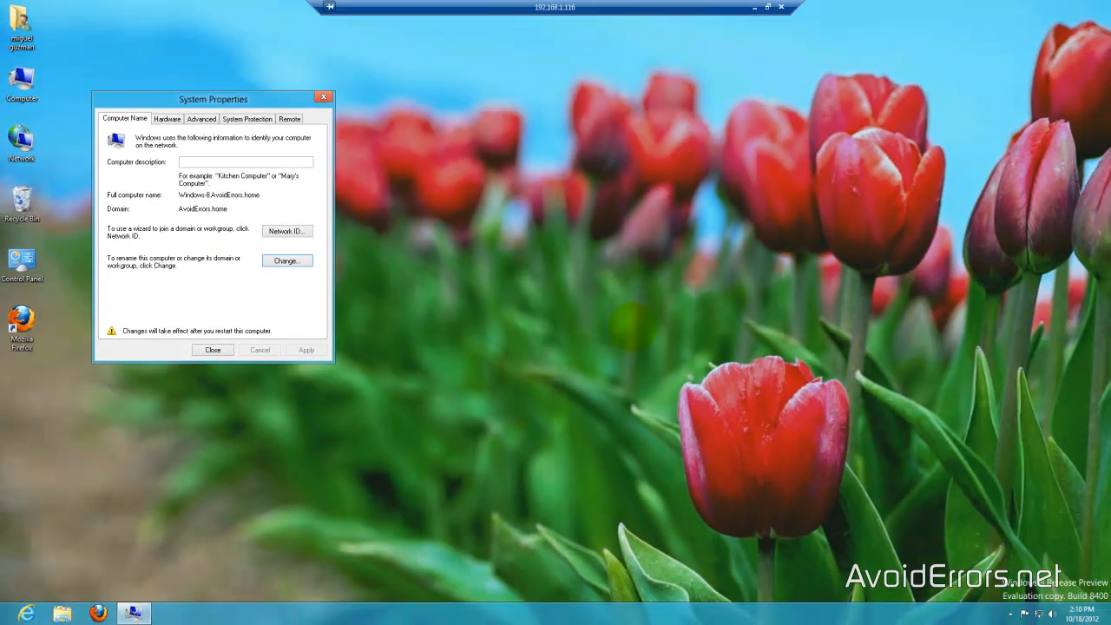
{"action": "mouse_move", "coordinate": [212, 351]}
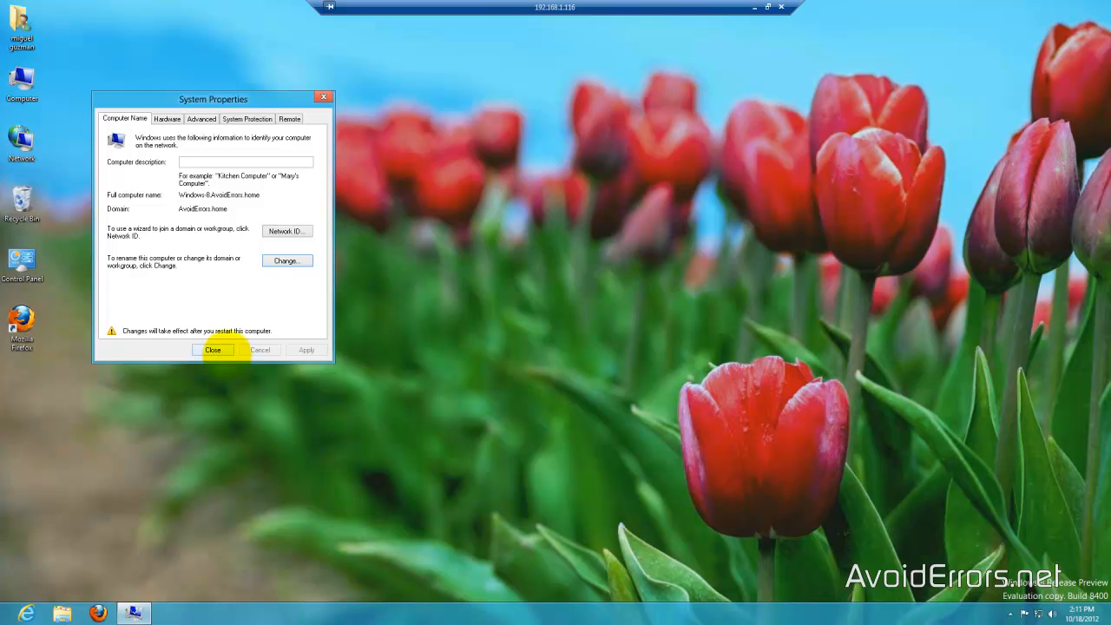
{"action": "left_click", "coordinate": [213, 349]}
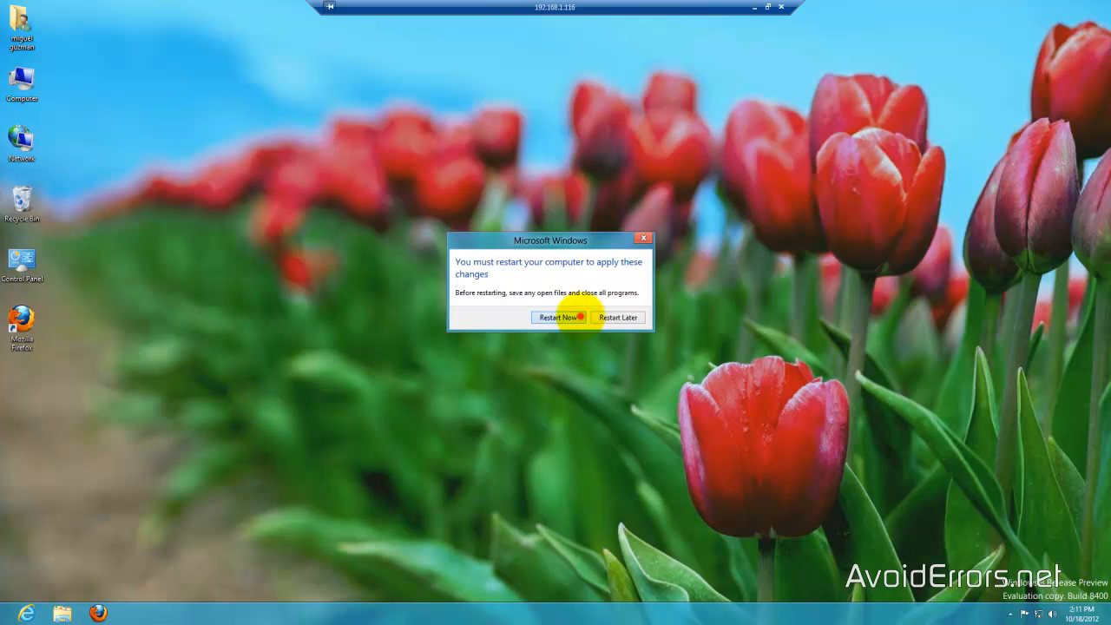
{"action": "left_click", "coordinate": [553, 316]}
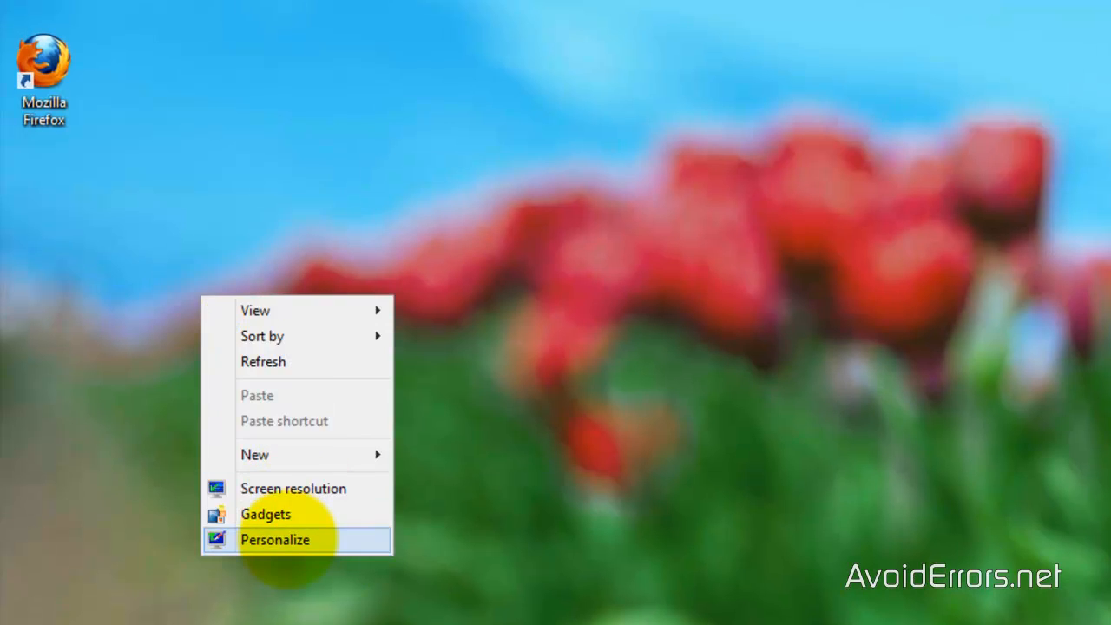
Step: View the System page showing Windows-8.AvoidErrors.home in the AvoidErrors.home domain
{"action": "left_click", "coordinate": [274, 538]}
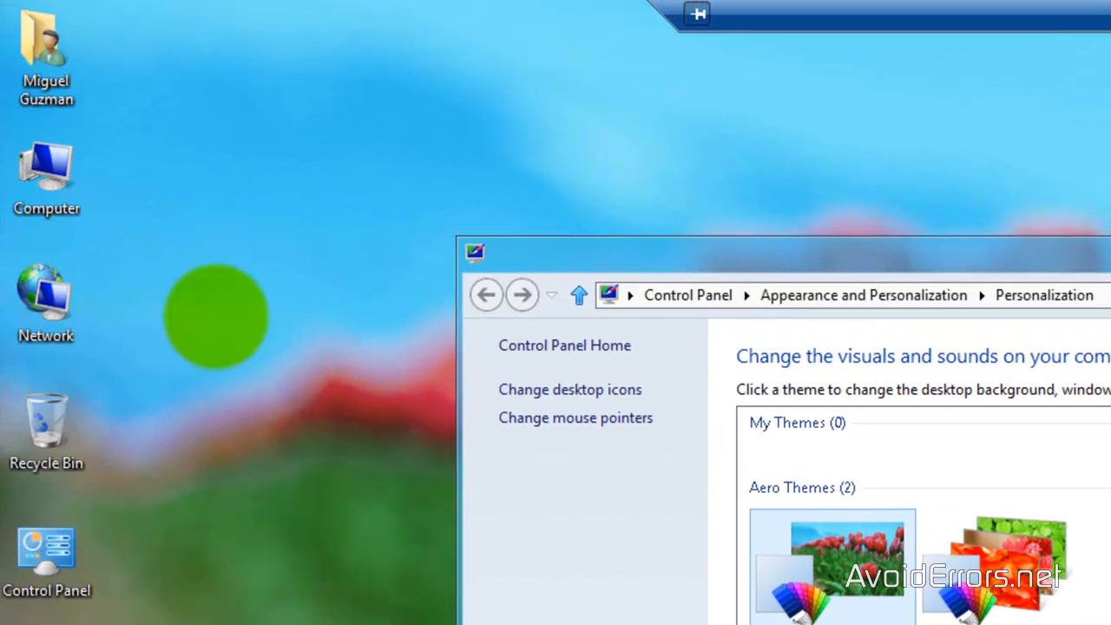
{"action": "right_click", "coordinate": [45, 165]}
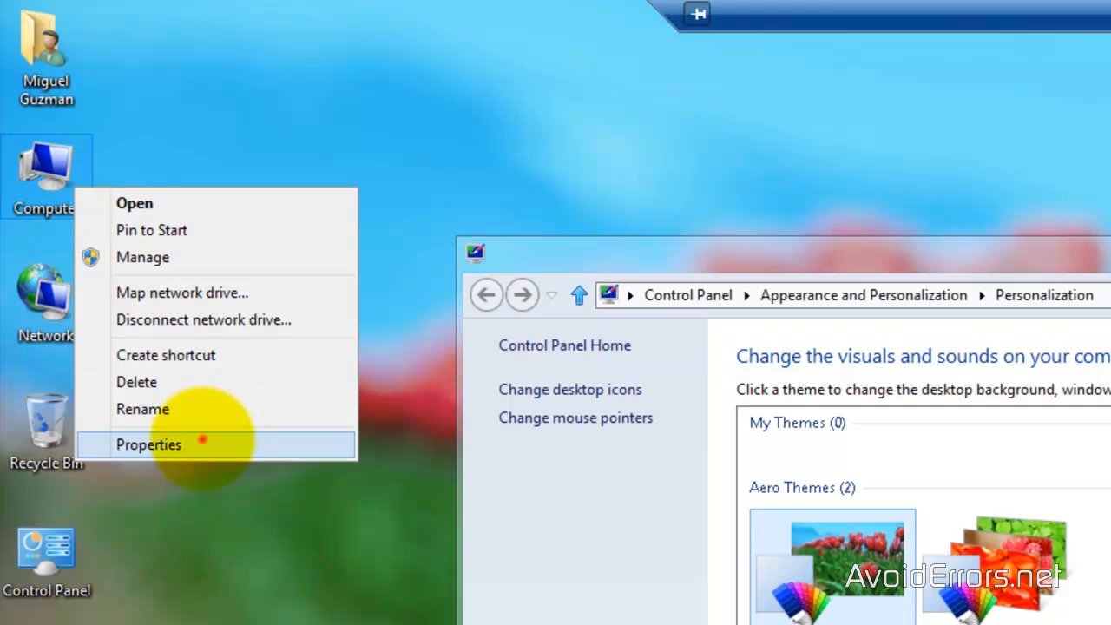
{"action": "left_click", "coordinate": [148, 445]}
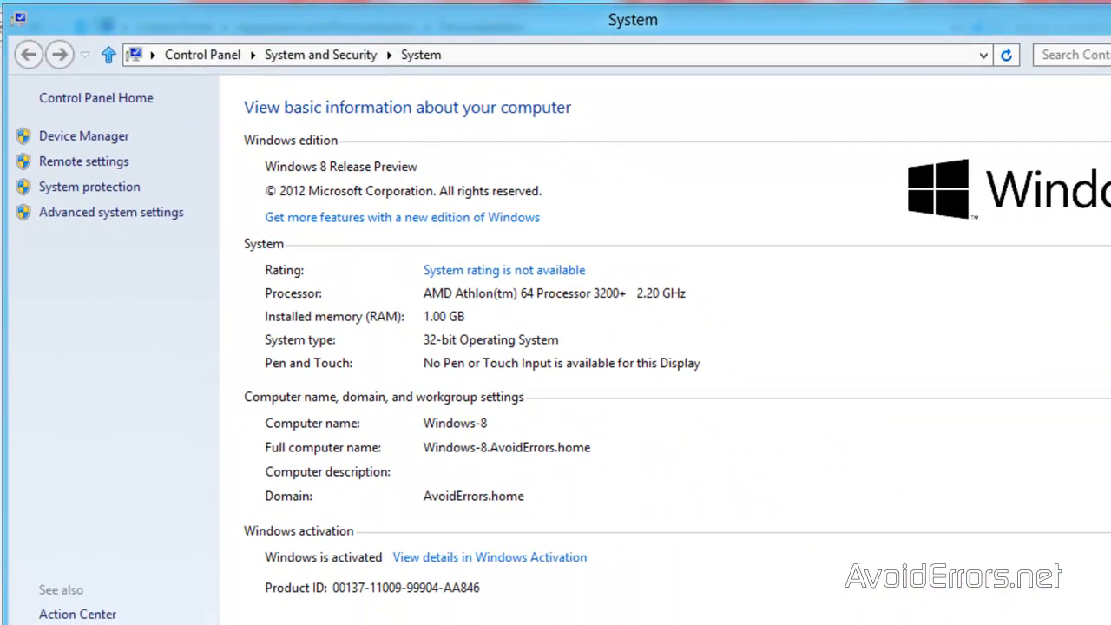